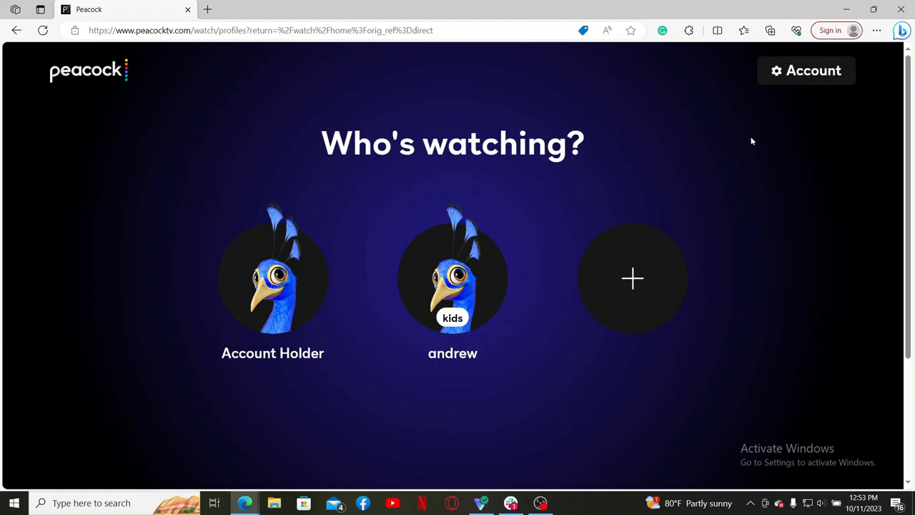
Go from the Who's watching screen into Account and view the Settings section
click(806, 70)
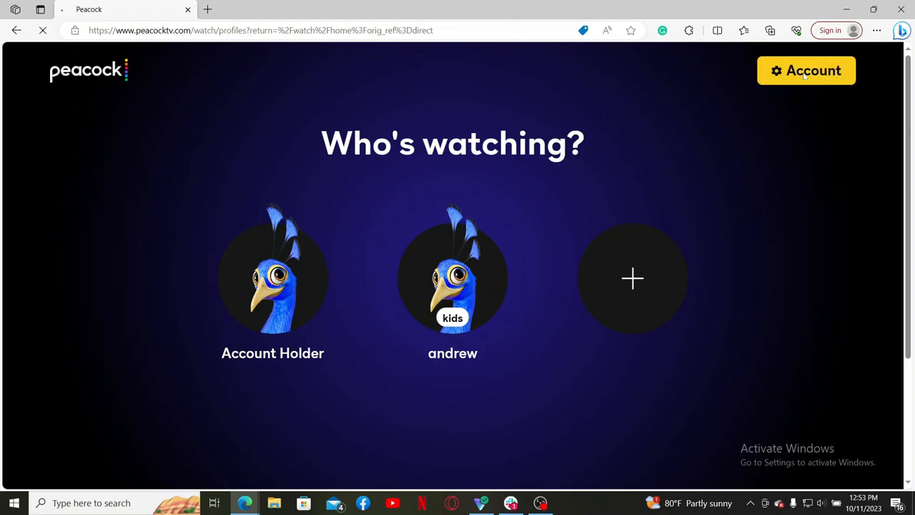
click(807, 70)
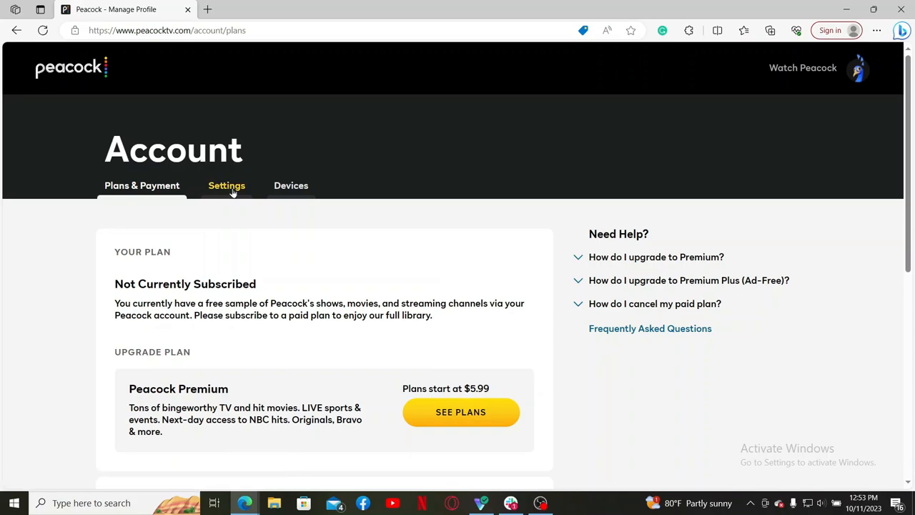
click(226, 186)
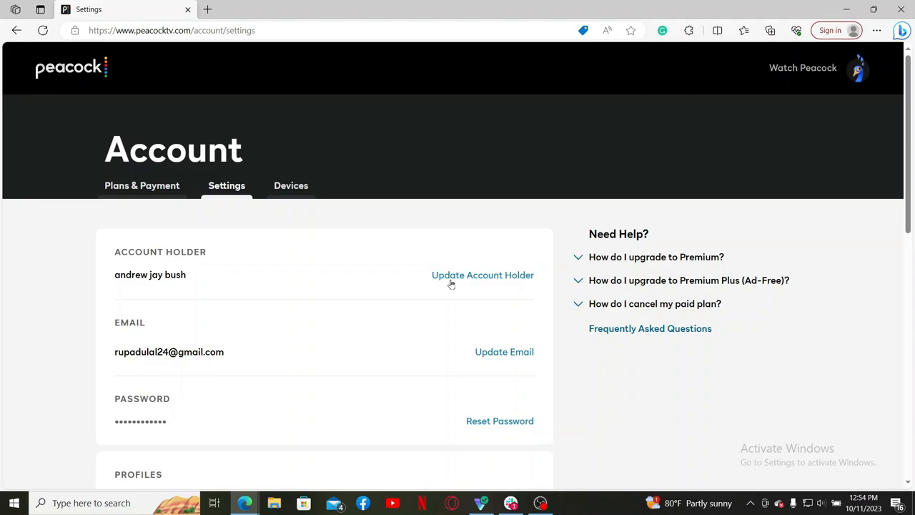
mouse_move(498, 280)
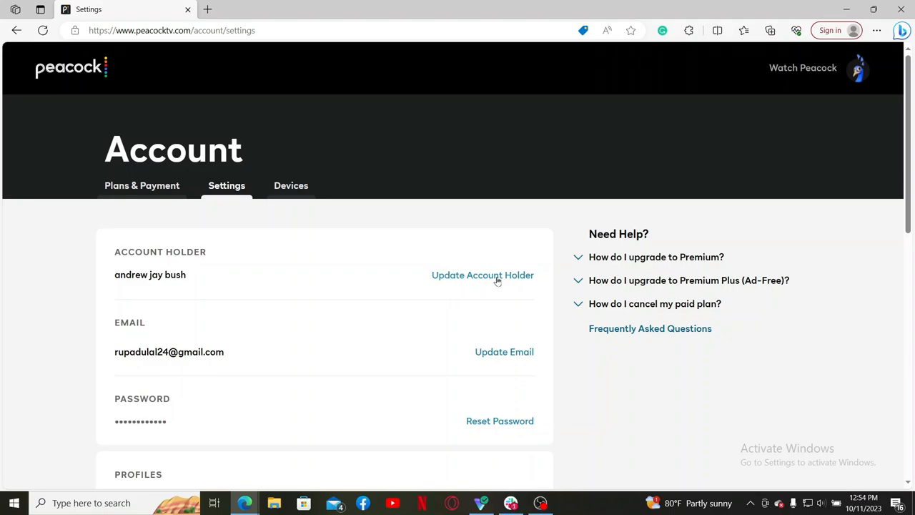
Edit the account holder name, entering 'Rupa' and filling both name fields from the saved autofill
click(483, 275)
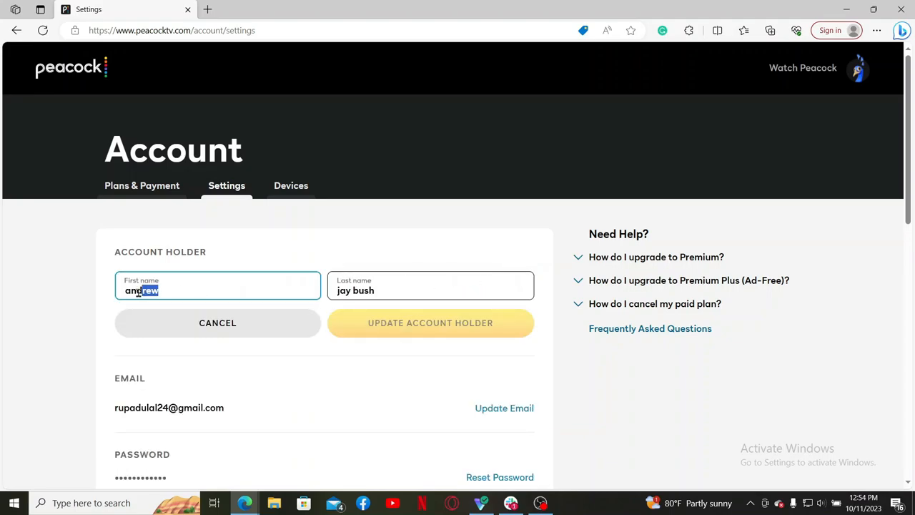
text(Rupa)
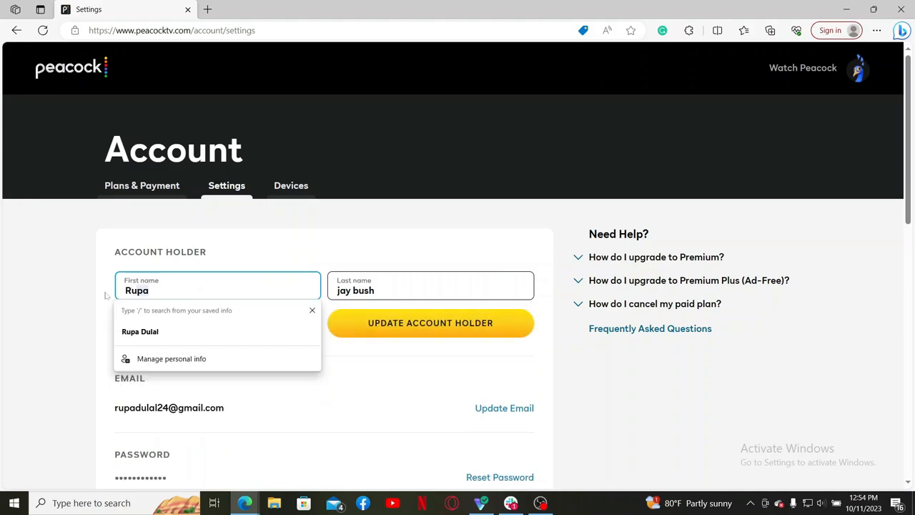
click(431, 290)
text(Dulal)
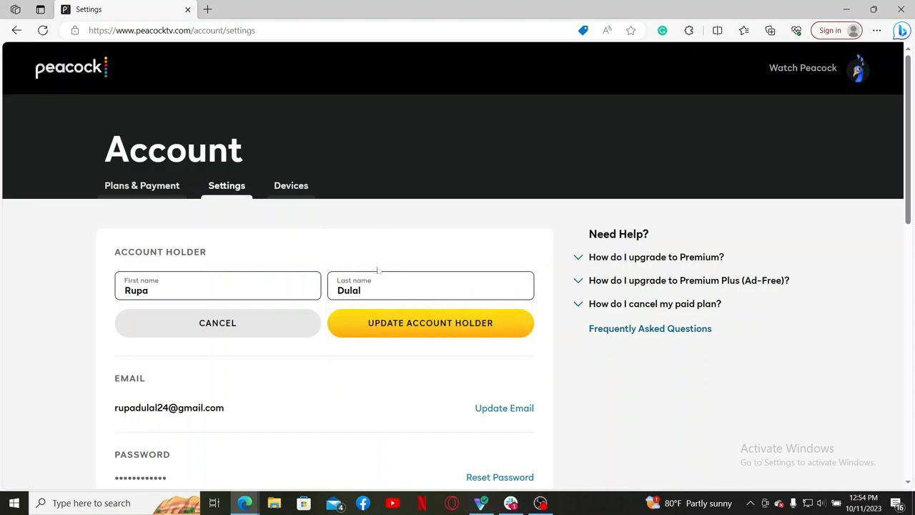
mouse_move(438, 331)
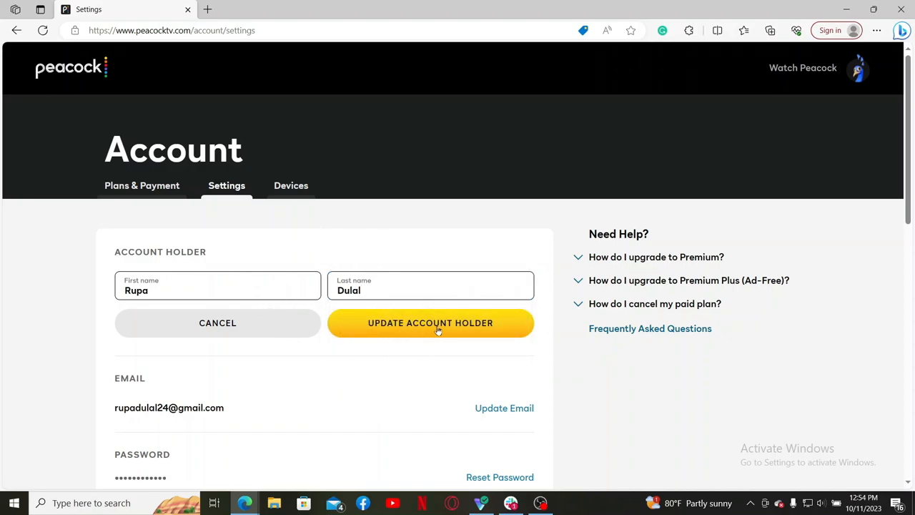
Save the name change with Update Account Holder so the confirmation banner appears
click(429, 323)
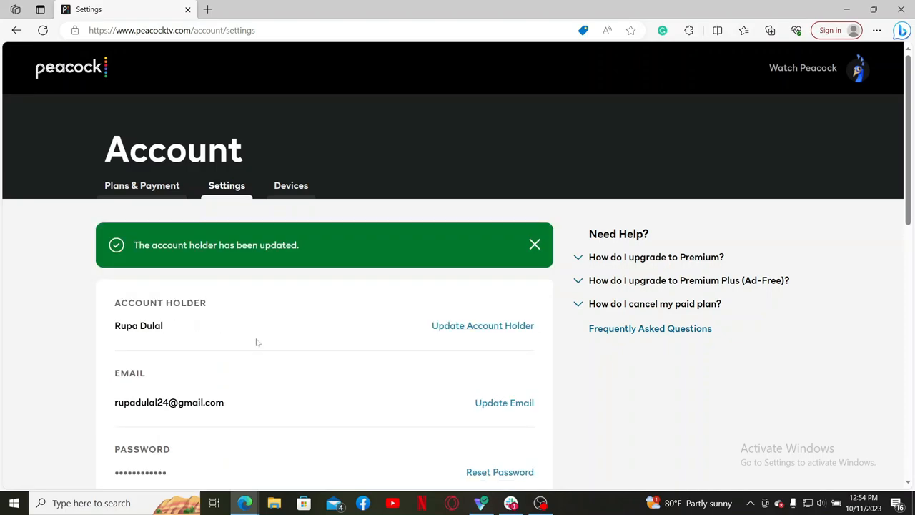
mouse_move(172, 326)
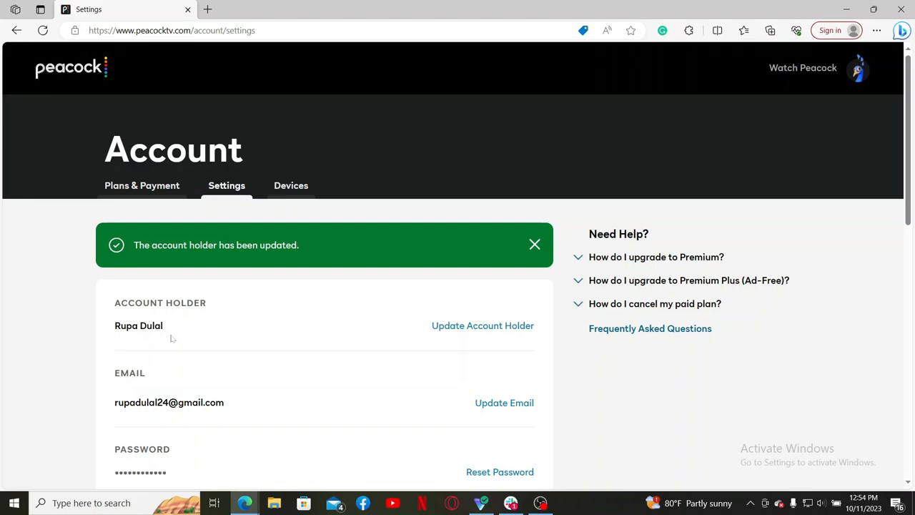
mouse_move(383, 328)
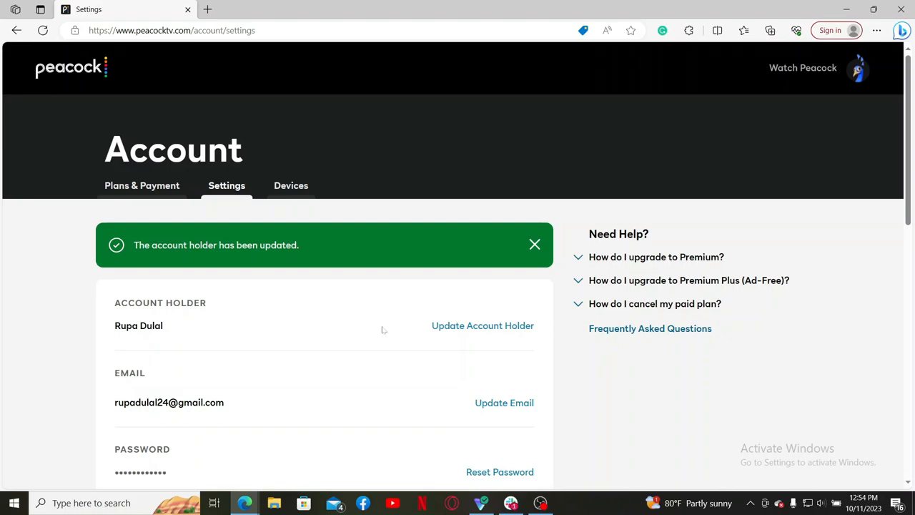